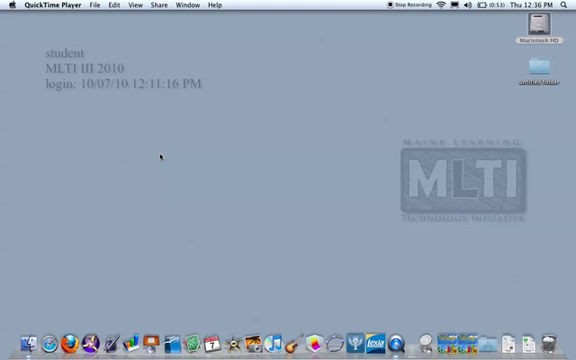
pyautogui.moveTo(172, 157)
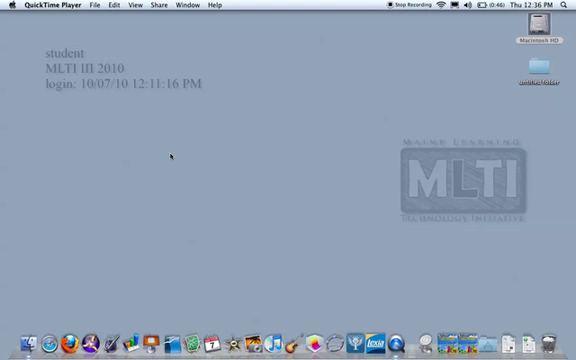
pyautogui.moveTo(424, 104)
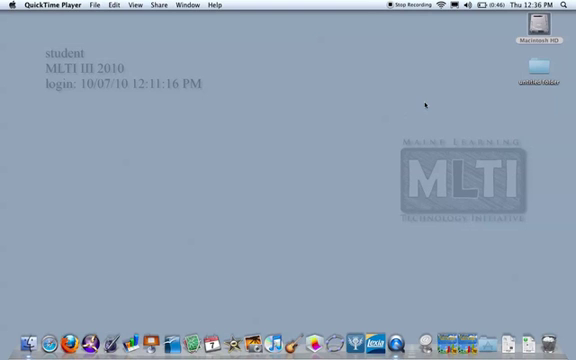
# Click the empty desktop to bring Finder in front of QuickTime Player.
pyautogui.click(300, 200)
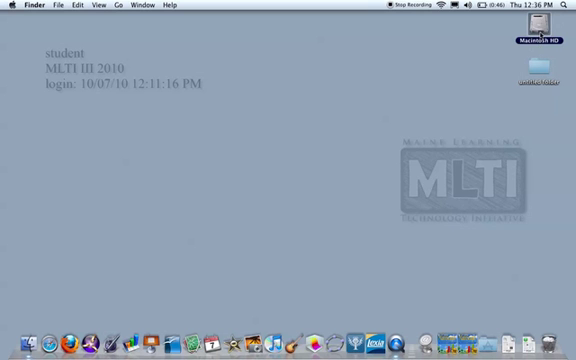
# Open Macintosh HD, expand Applications, and scroll down toward the Web History Viewer folder.
pyautogui.doubleClick(534, 35)
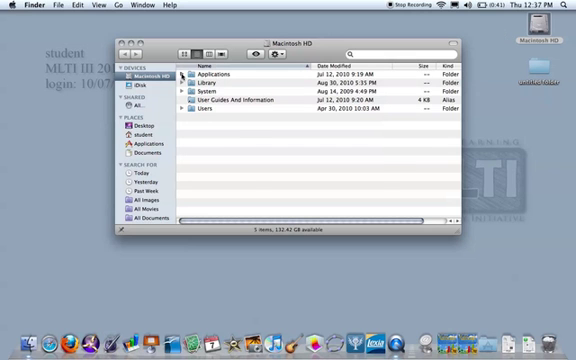
pyautogui.doubleClick(210, 73)
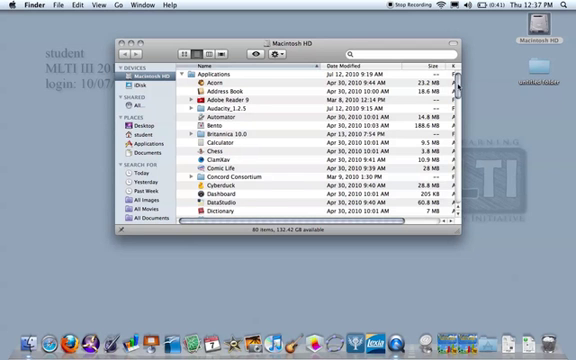
pyautogui.scroll(-3)
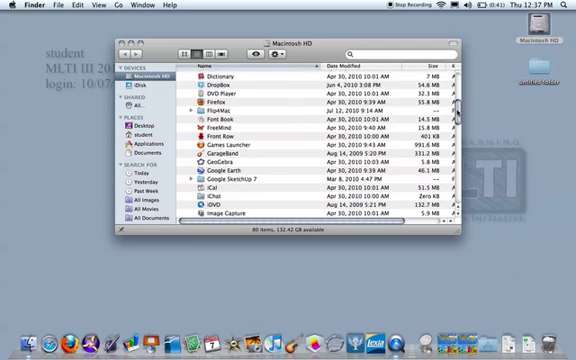
pyautogui.scroll(-3)
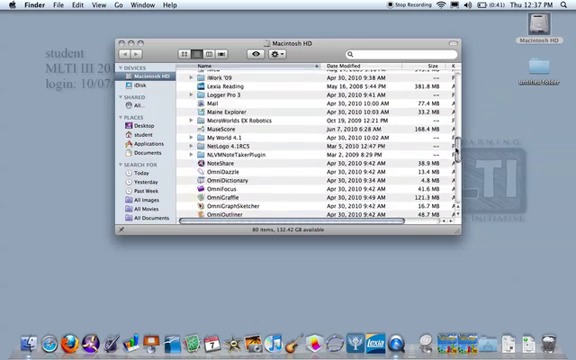
pyautogui.scroll(-3)
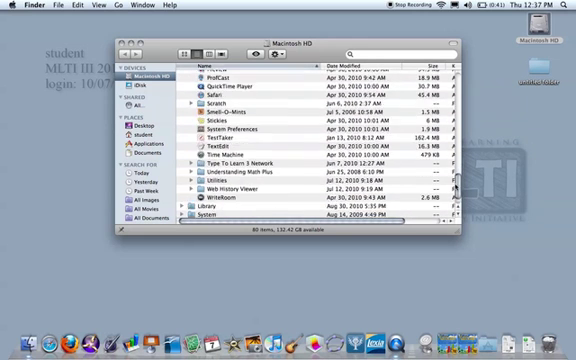
pyautogui.scroll(-3)
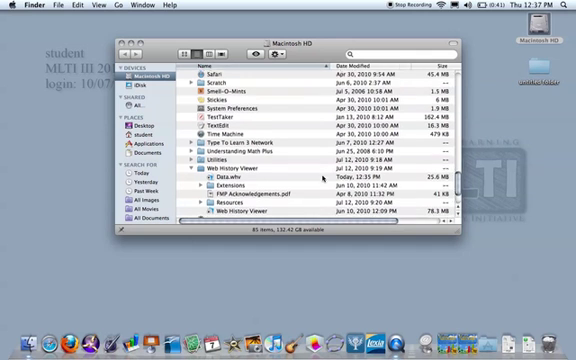
# Scroll the Finder list down to reach the Web History Viewer application.
pyautogui.scroll(-3)
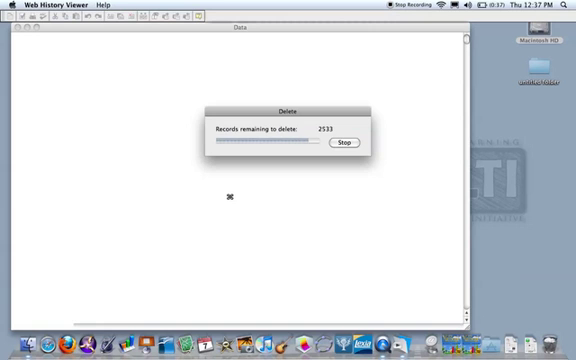
pyautogui.click(347, 148)
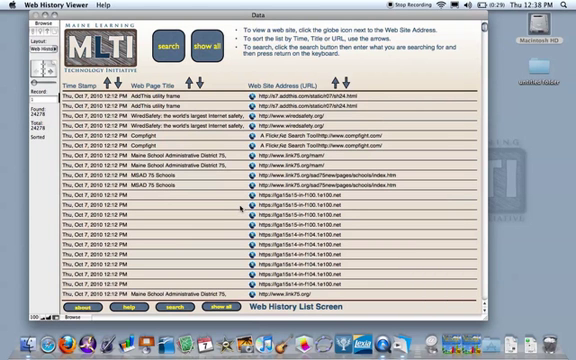
pyautogui.moveTo(240, 205)
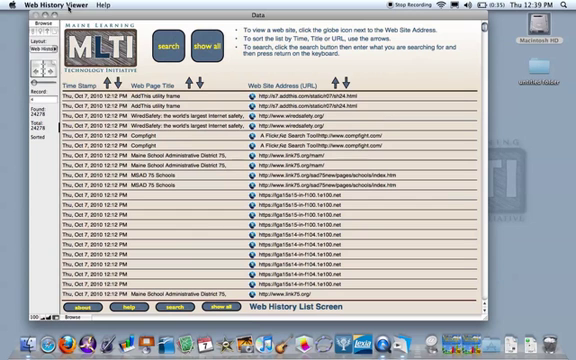
# Open the Web History Viewer application menu to reach the Quit command.
pyautogui.click(42, 5)
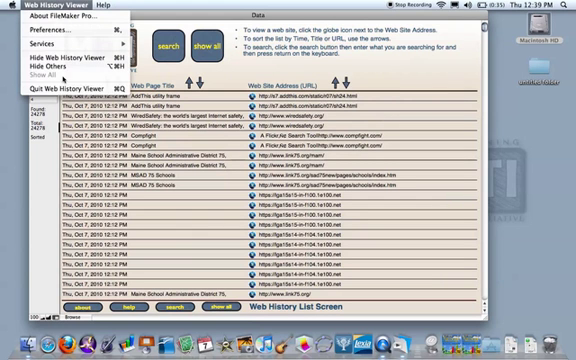